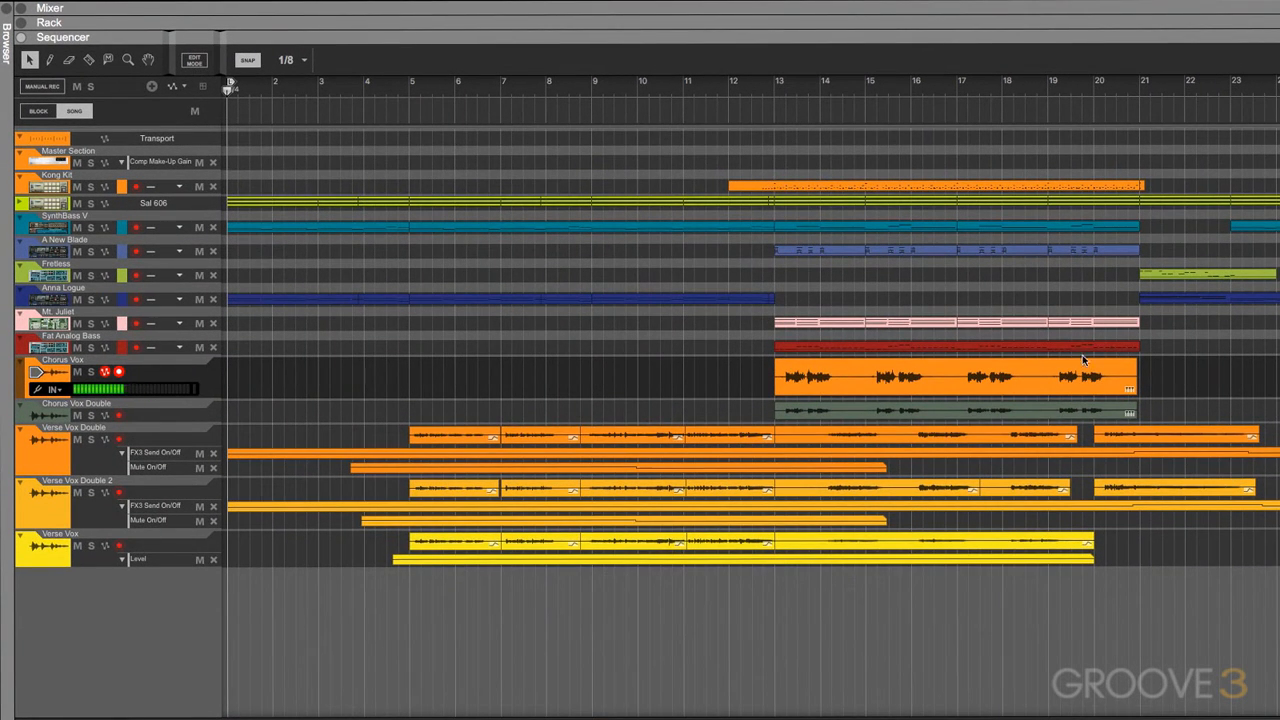
{"action": "mouse_move", "coordinate": [920, 378]}
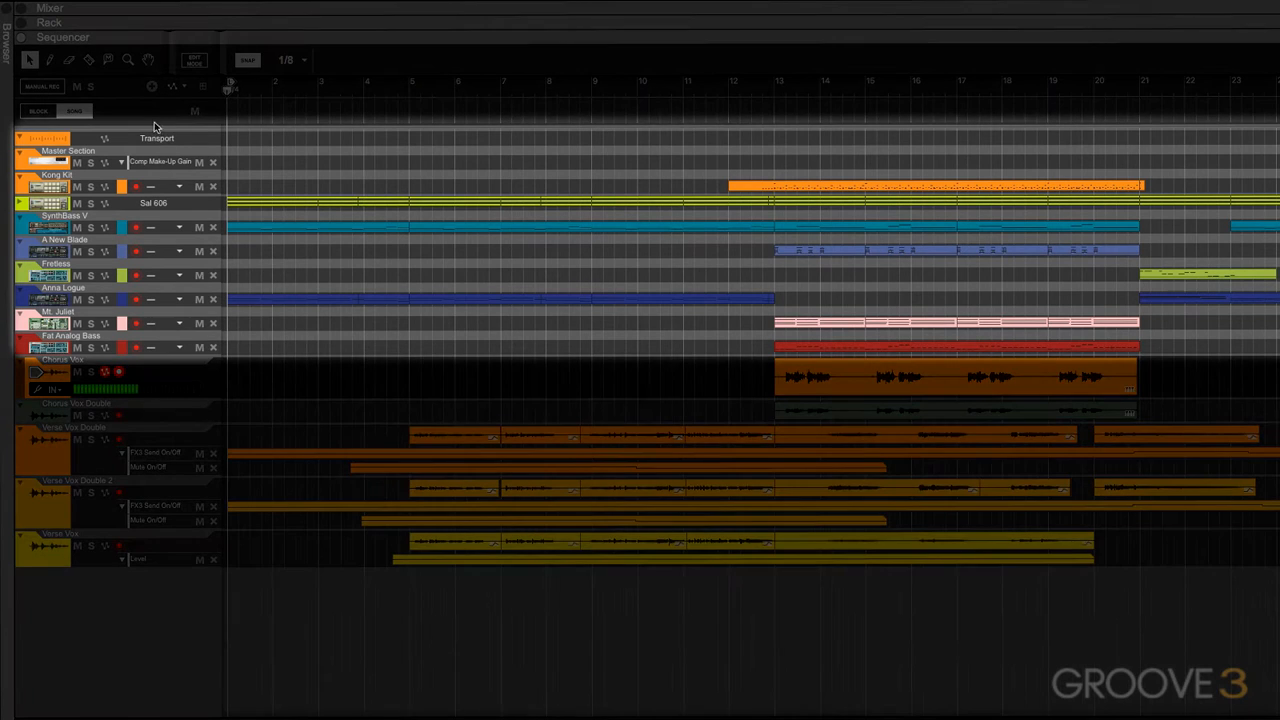
{"action": "mouse_move", "coordinate": [1050, 258]}
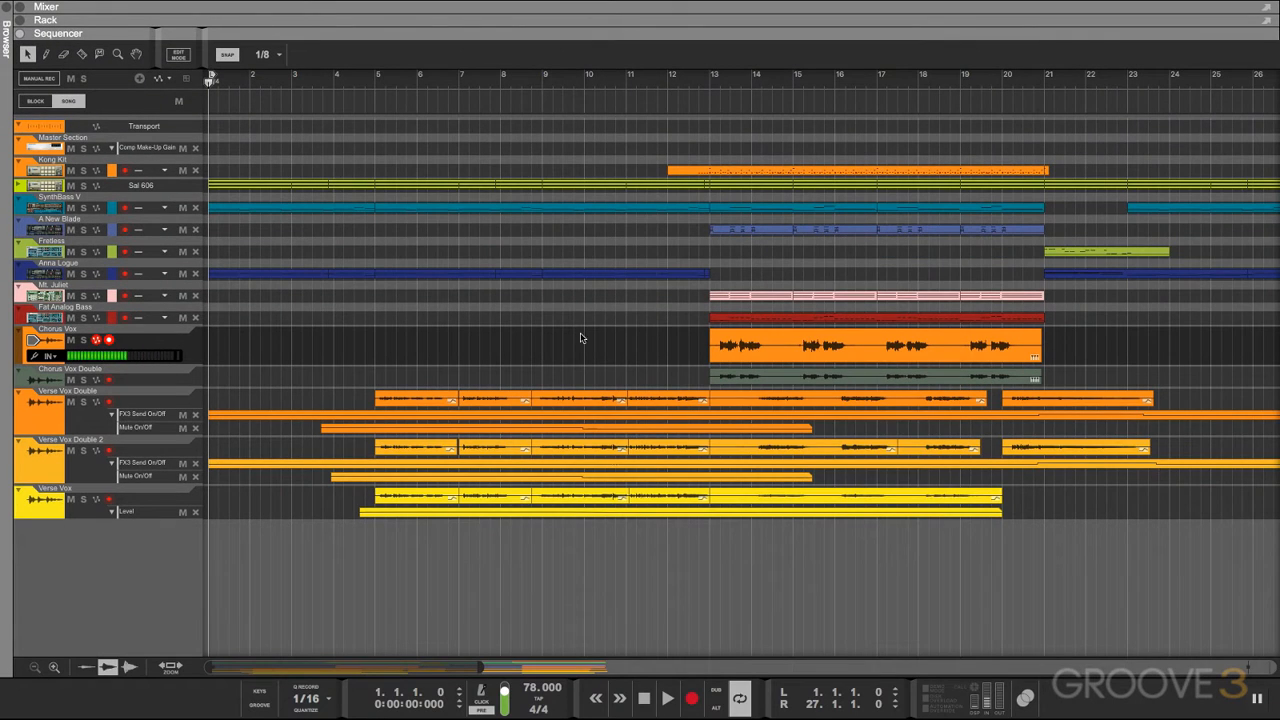
{"action": "mouse_move", "coordinate": [608, 404]}
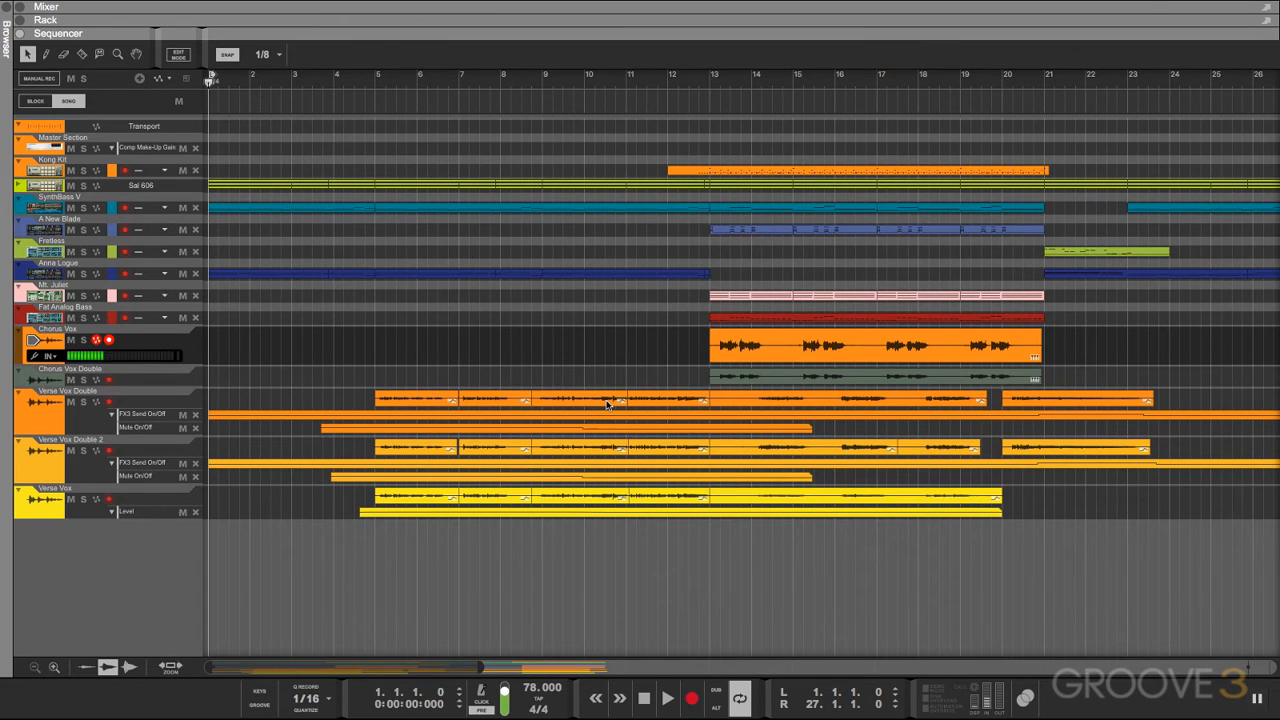
{"action": "mouse_move", "coordinate": [402, 140]}
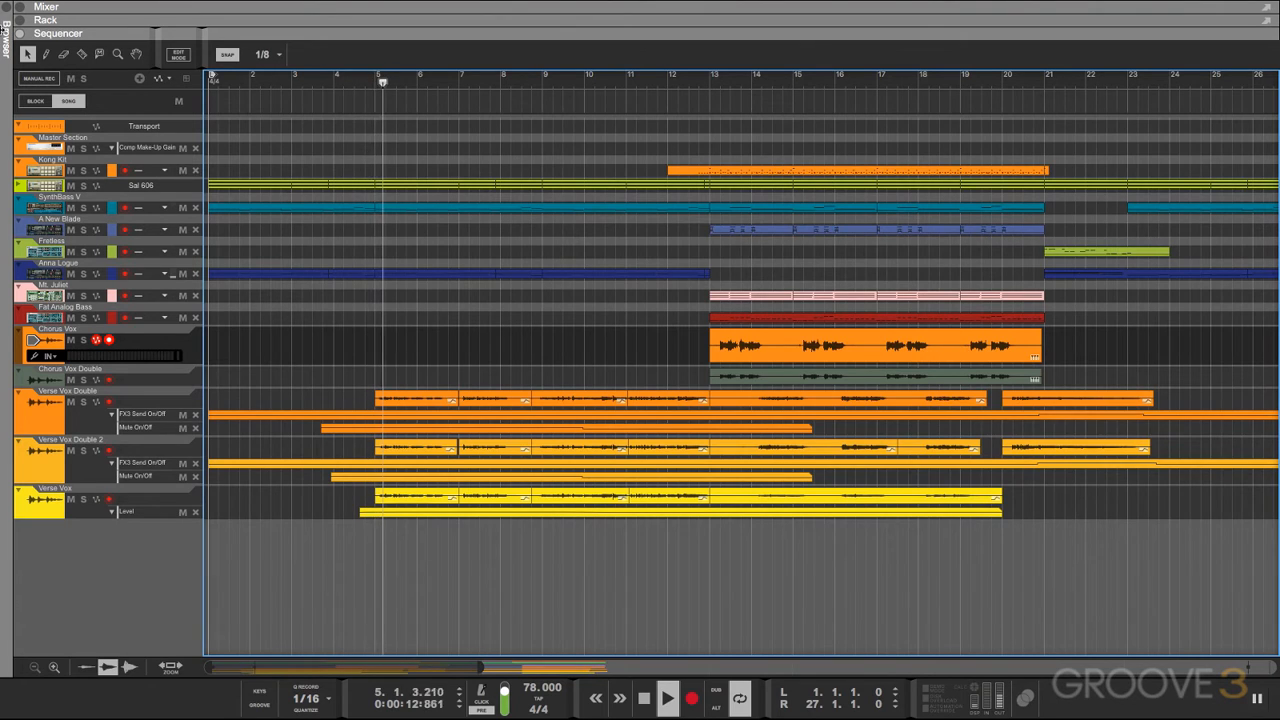
{"action": "left_click", "coordinate": [410, 82]}
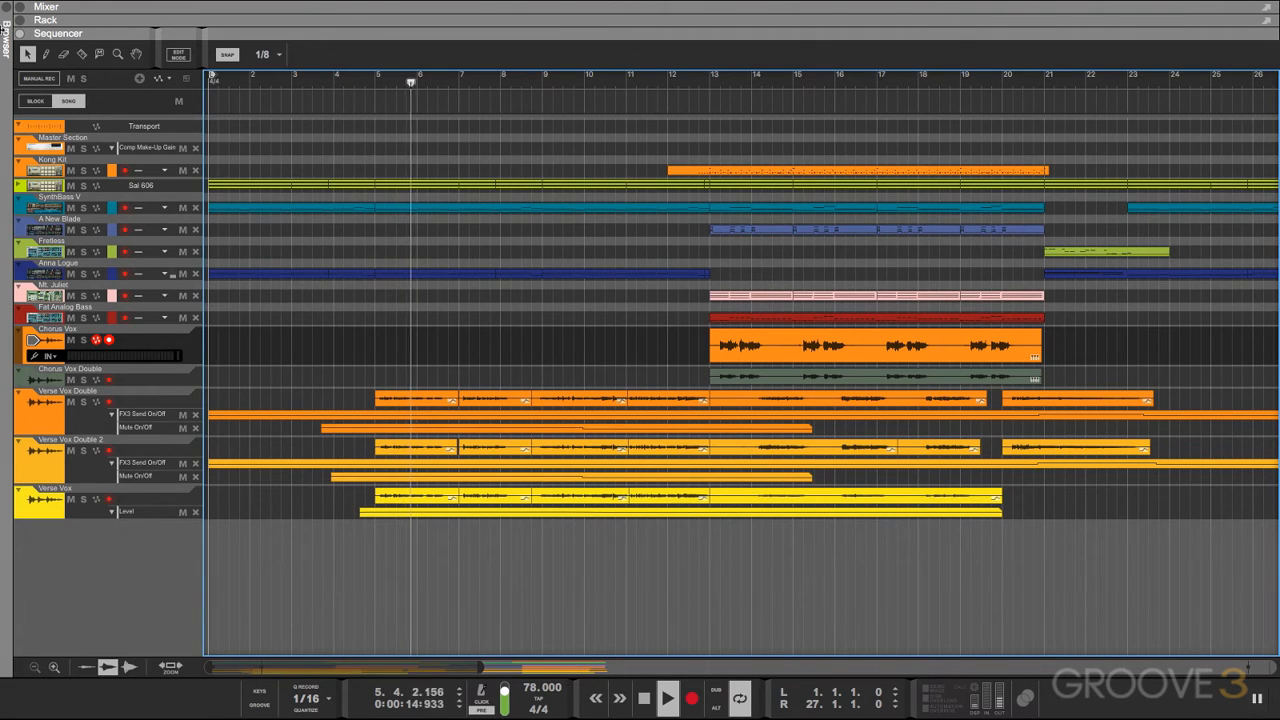
{"action": "left_click", "coordinate": [436, 82]}
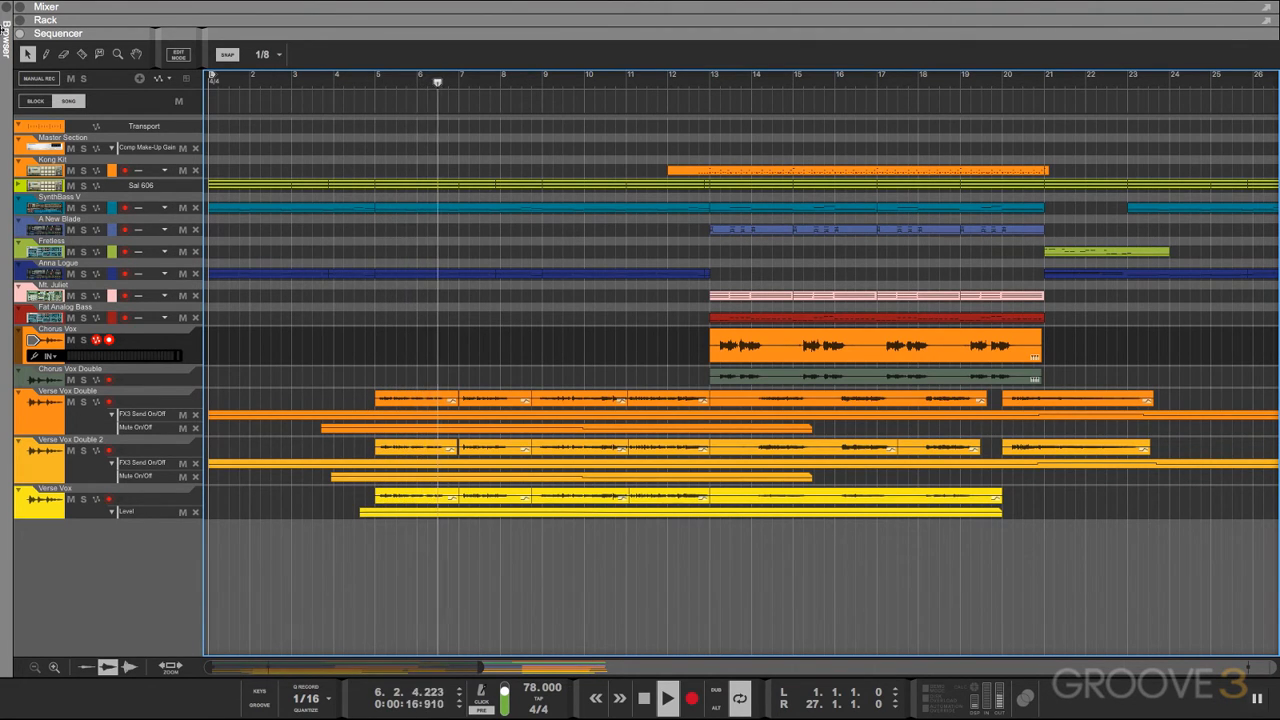
{"action": "left_click", "coordinate": [464, 82]}
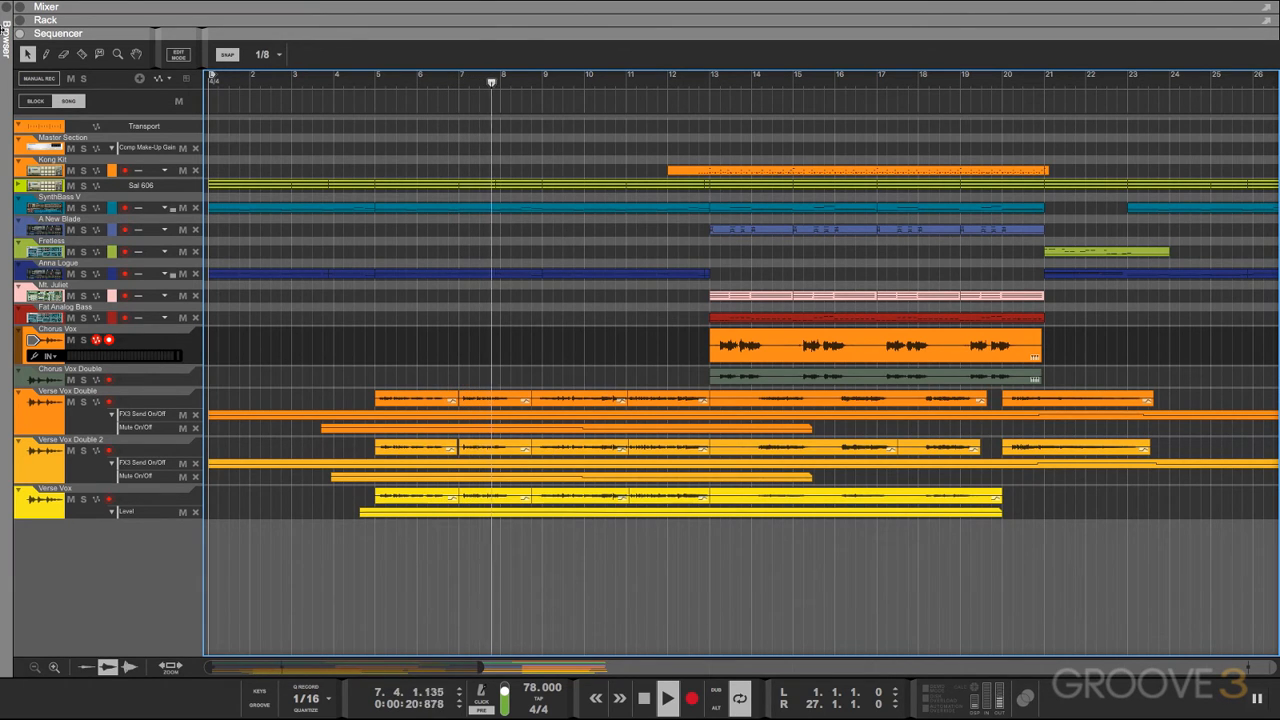
{"action": "left_click", "coordinate": [516, 80]}
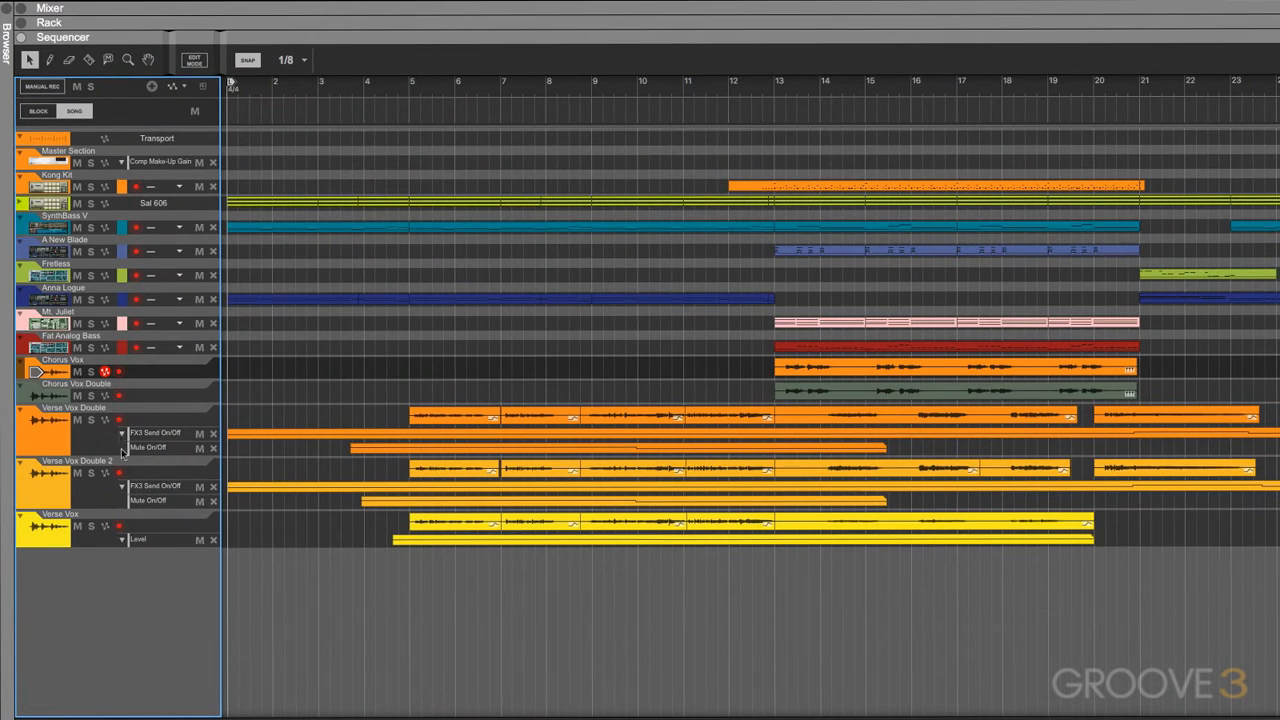
View the Verse Vox Double clip's detected notes in Pitch Edit, then return to the Sequencer arrangement
{"action": "left_click", "coordinate": [22, 408]}
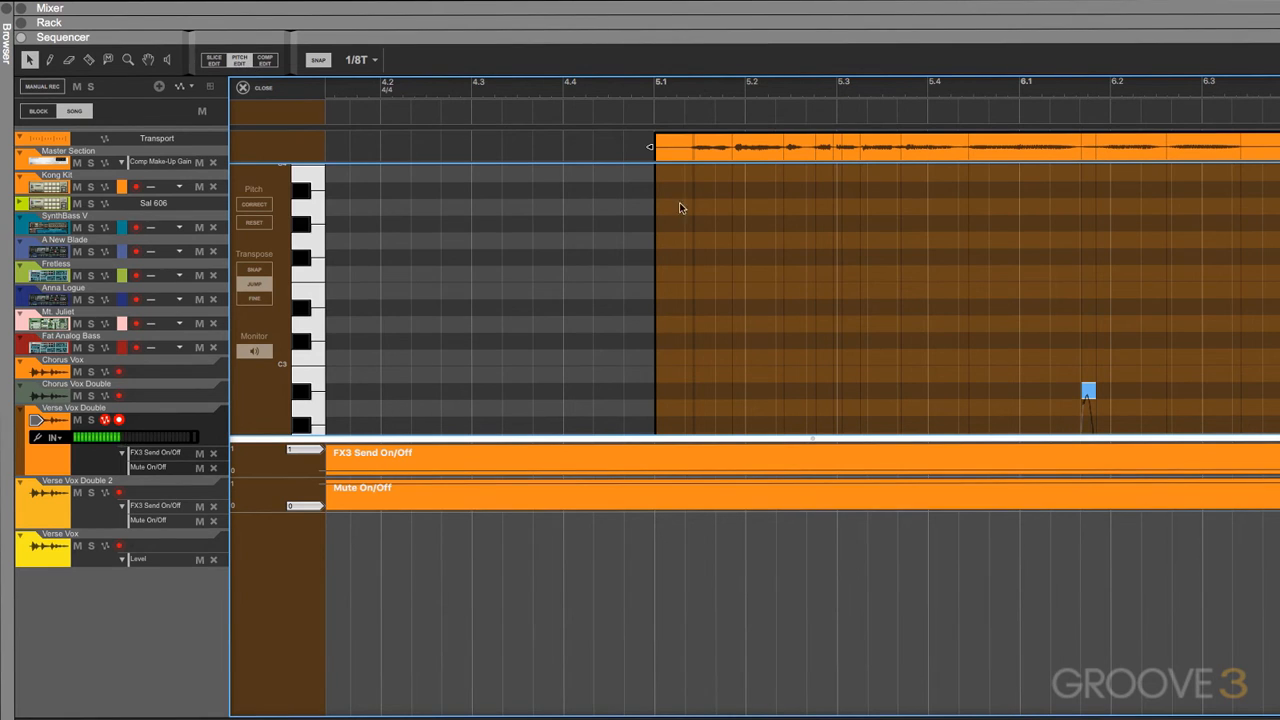
{"action": "mouse_move", "coordinate": [948, 528]}
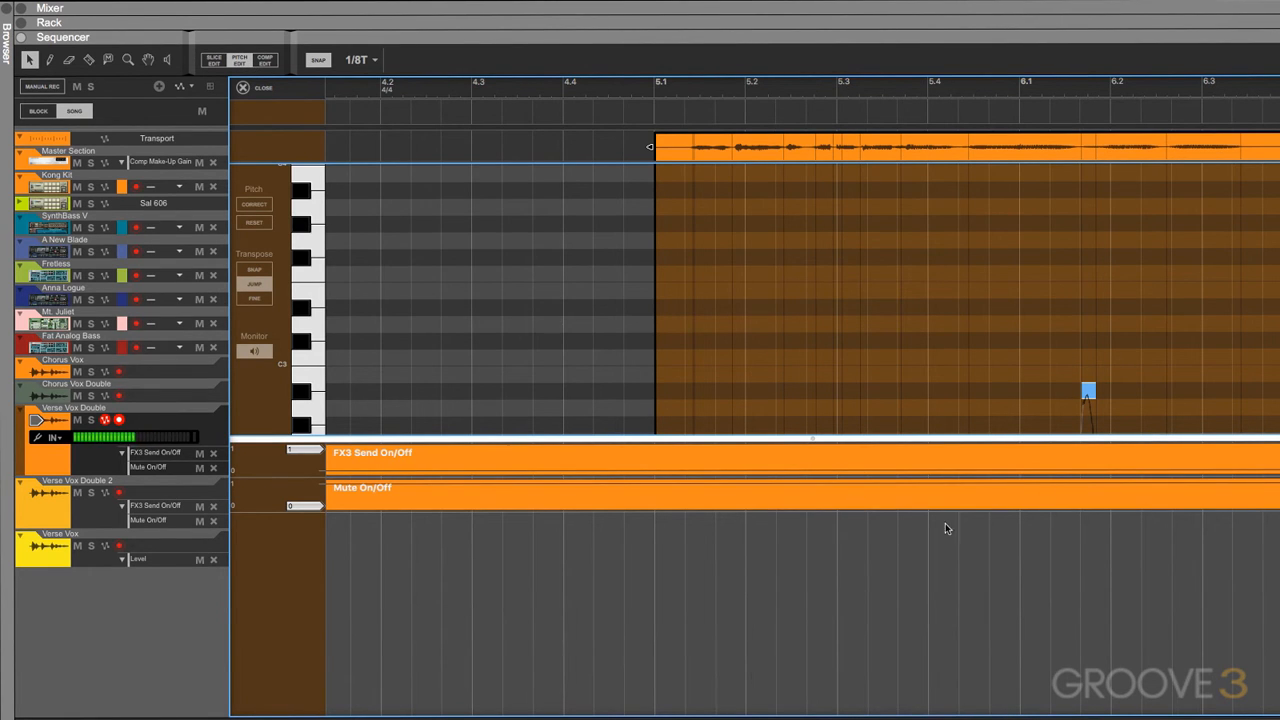
{"action": "scroll", "scroll_direction": "down", "scroll_amount": 3}
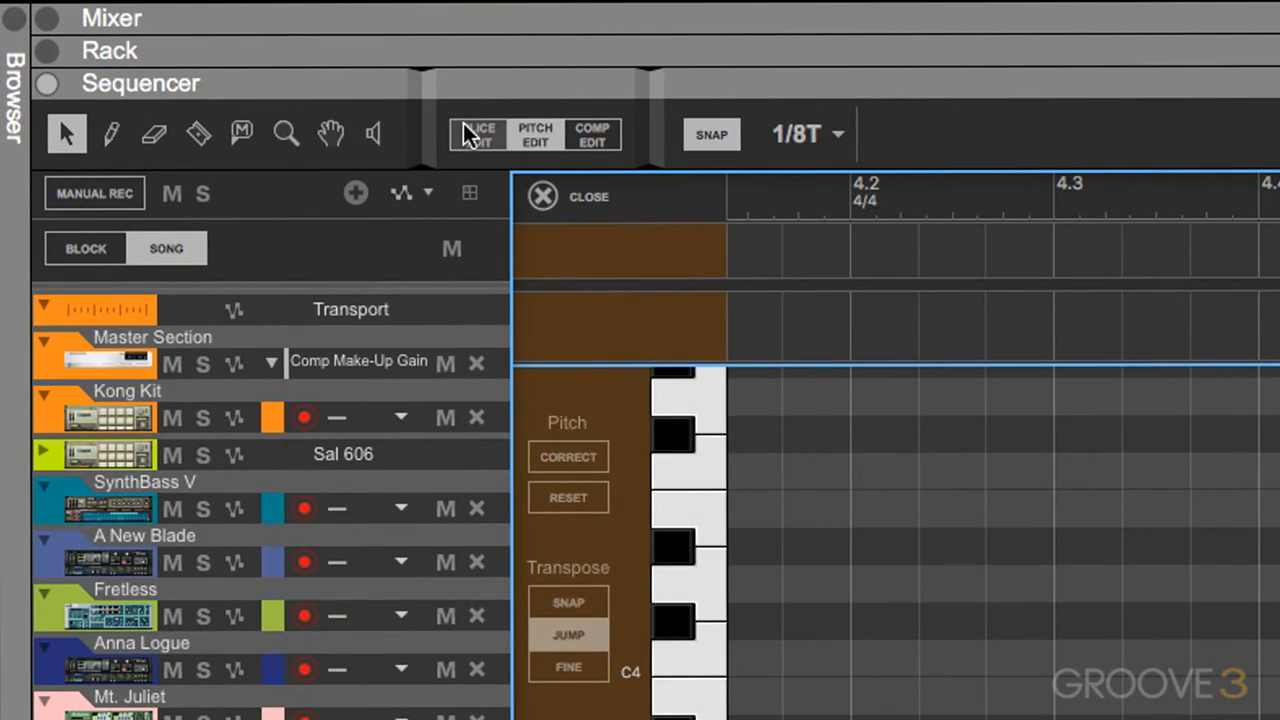
{"action": "mouse_move", "coordinate": [610, 136]}
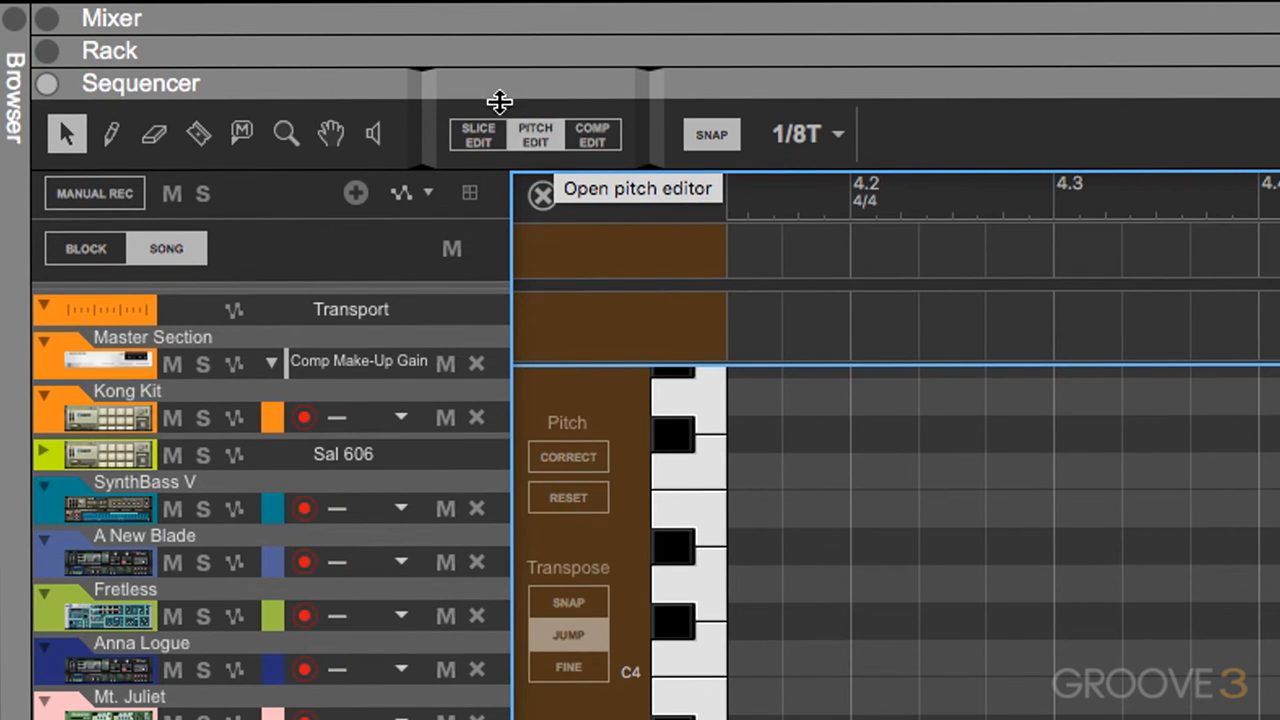
{"action": "left_click", "coordinate": [638, 188]}
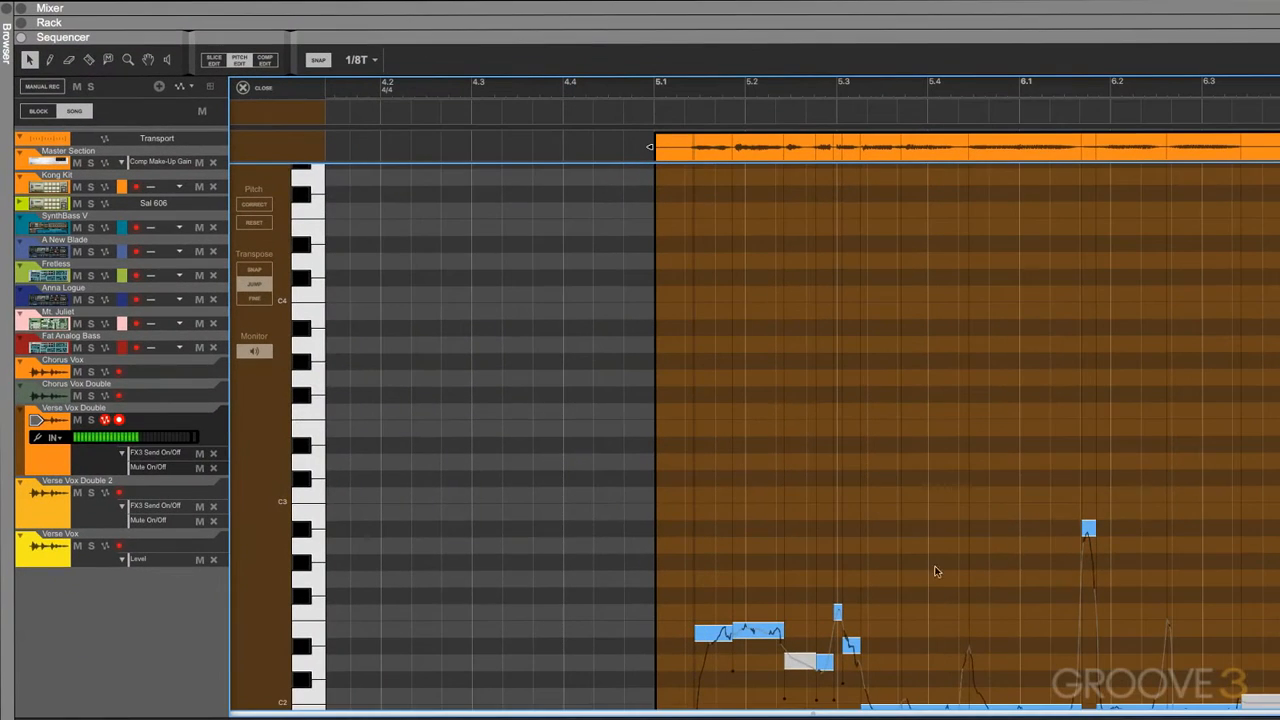
{"action": "scroll", "scroll_direction": "down", "scroll_amount": 3}
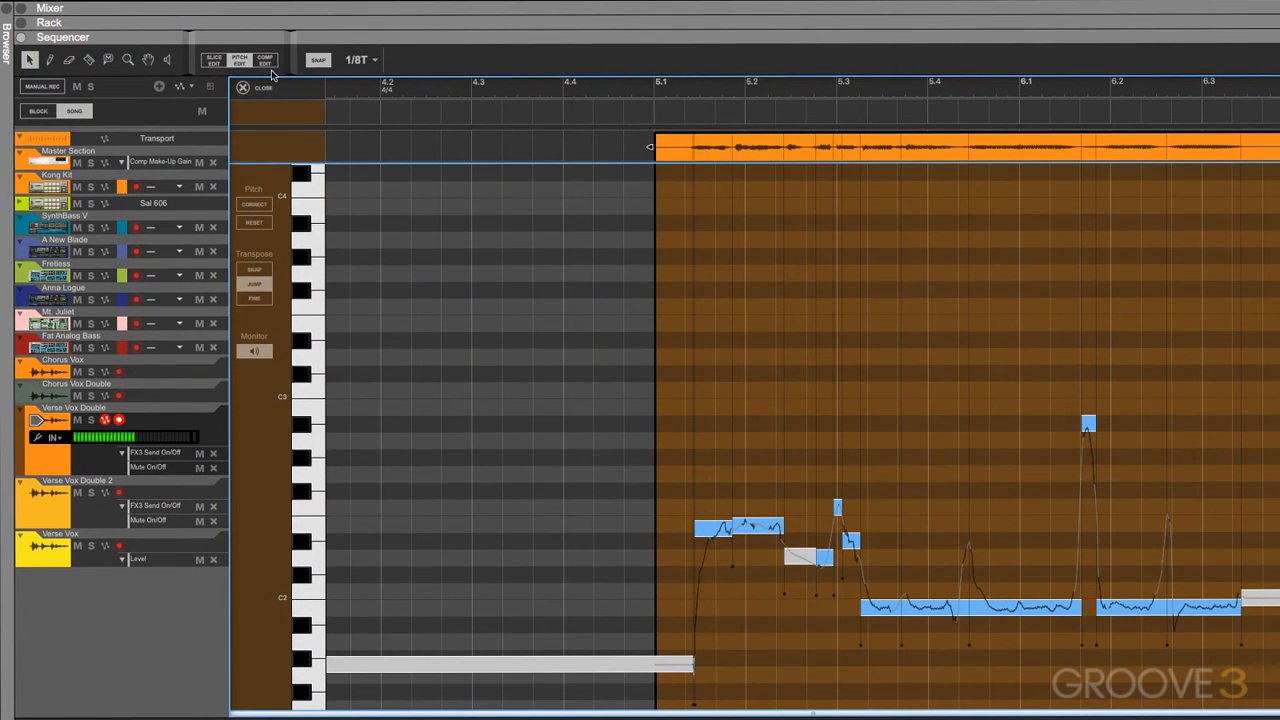
{"action": "left_click", "coordinate": [242, 88]}
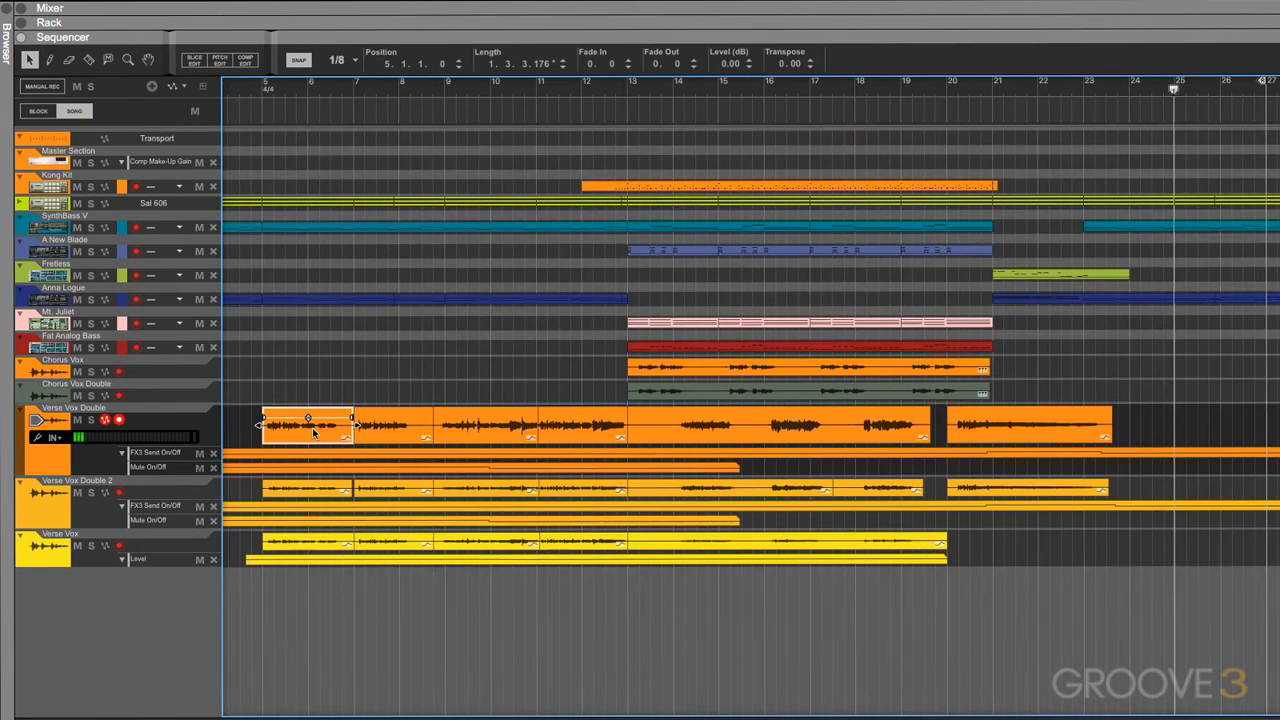
Reopen the first Verse Vox Double clip in the Pitch Edit window with its detected notes
{"action": "right_click", "coordinate": [304, 422]}
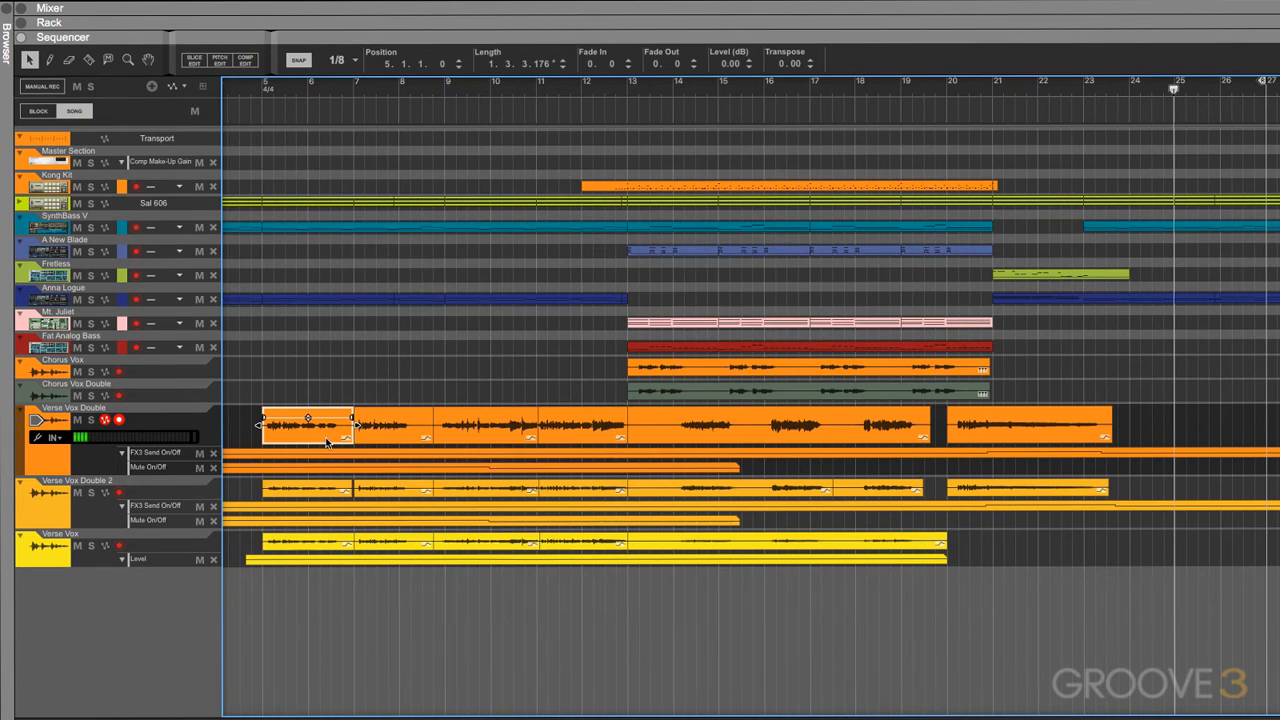
{"action": "double_click", "coordinate": [308, 424]}
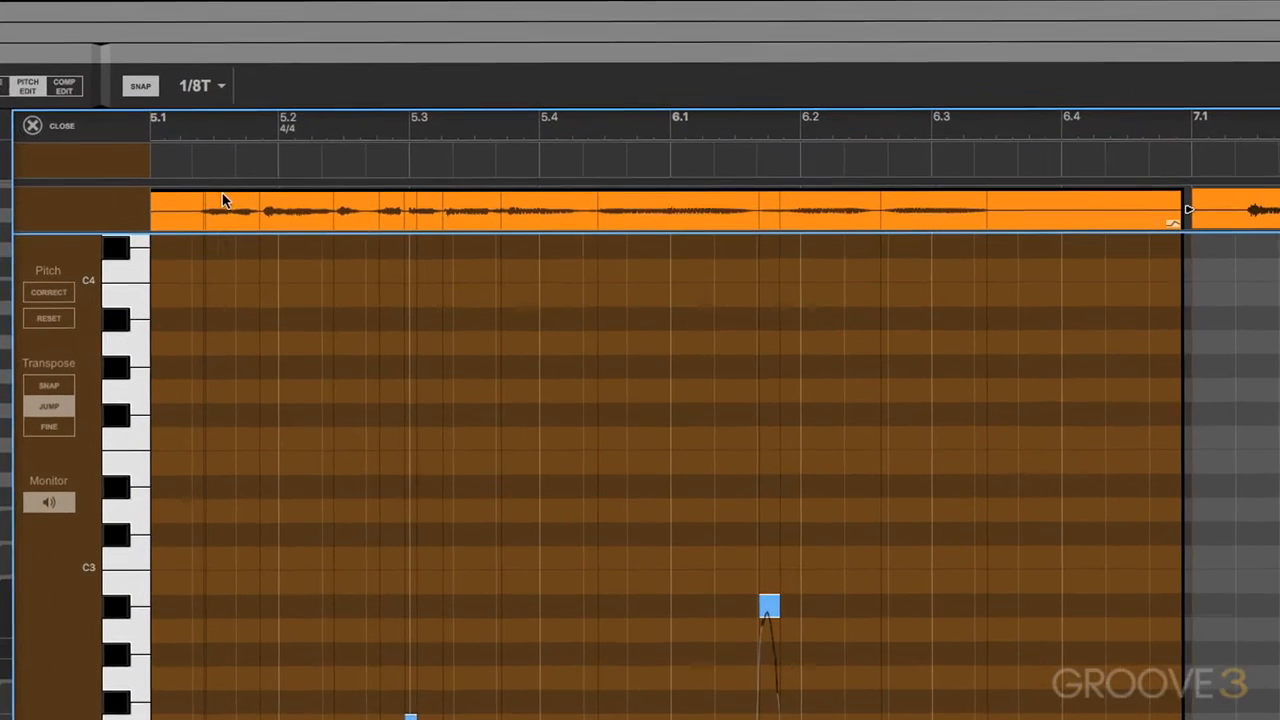
Inspect two sung notes' Note, Fine-tune and Drift values, then leave Pitch Edit
{"action": "left_click", "coordinate": [344, 212]}
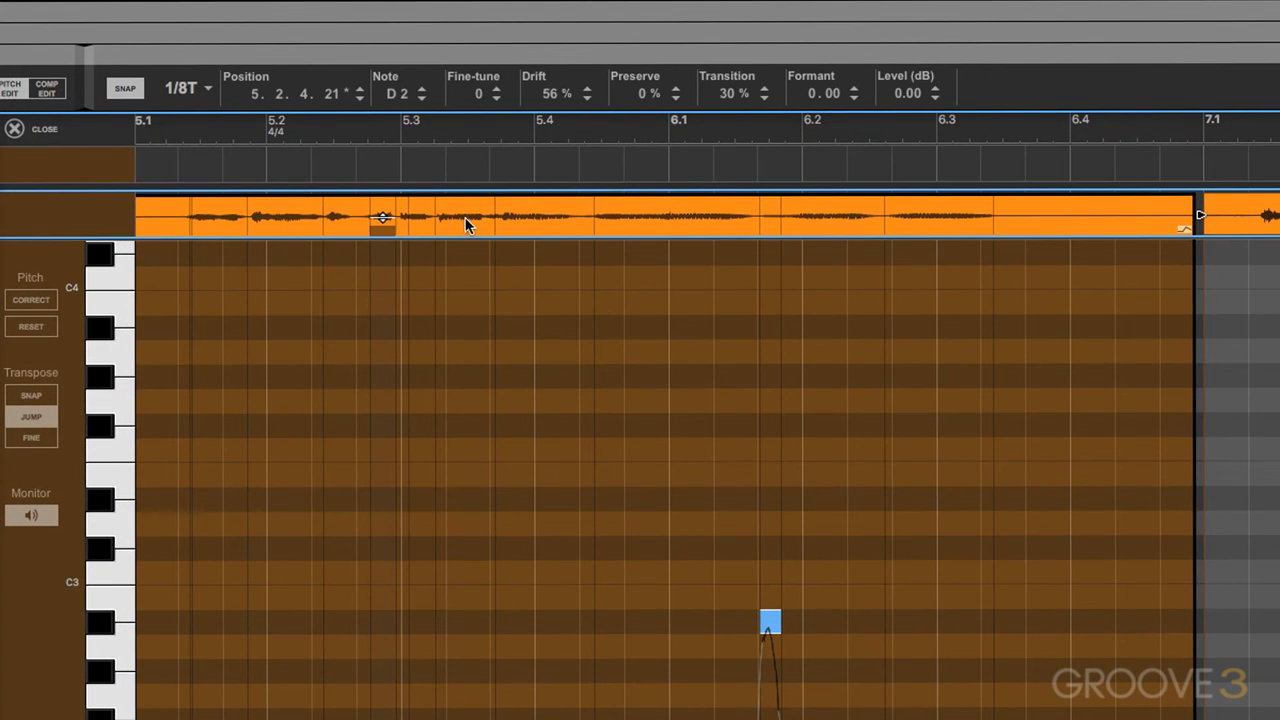
{"action": "left_click_drag", "start_coordinate": [384, 216], "coordinate": [284, 216]}
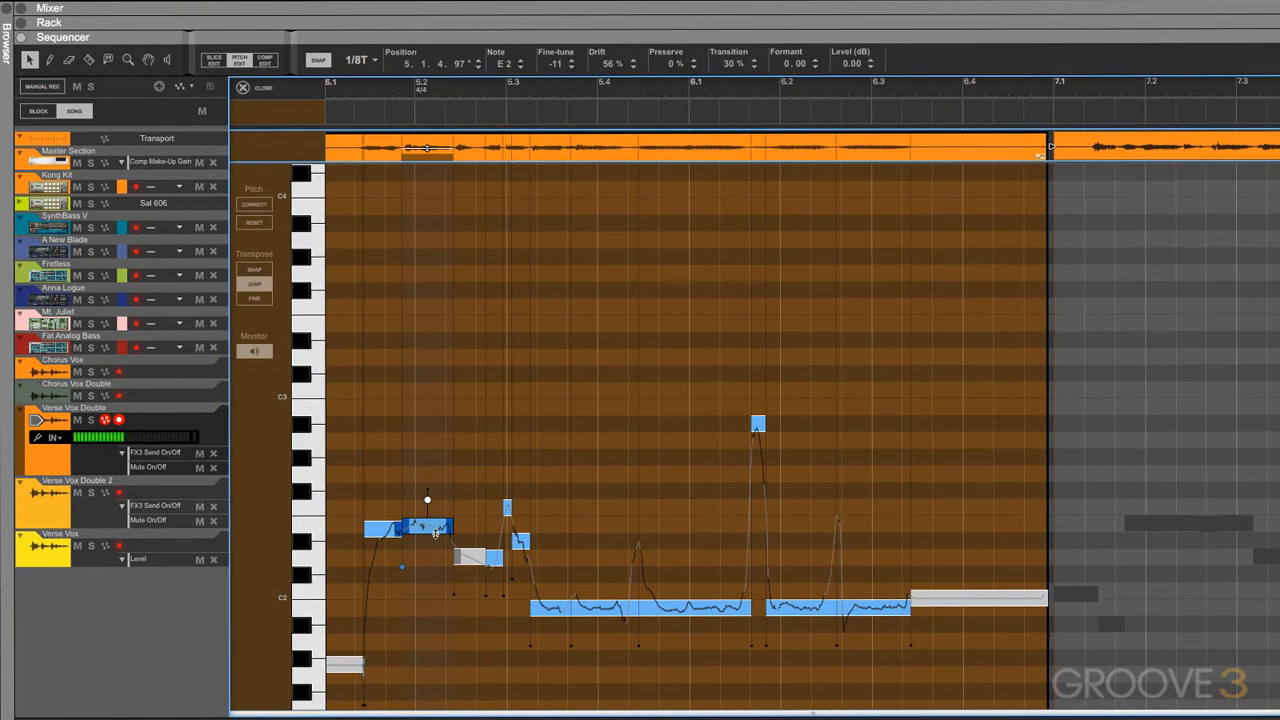
{"action": "mouse_move", "coordinate": [524, 580]}
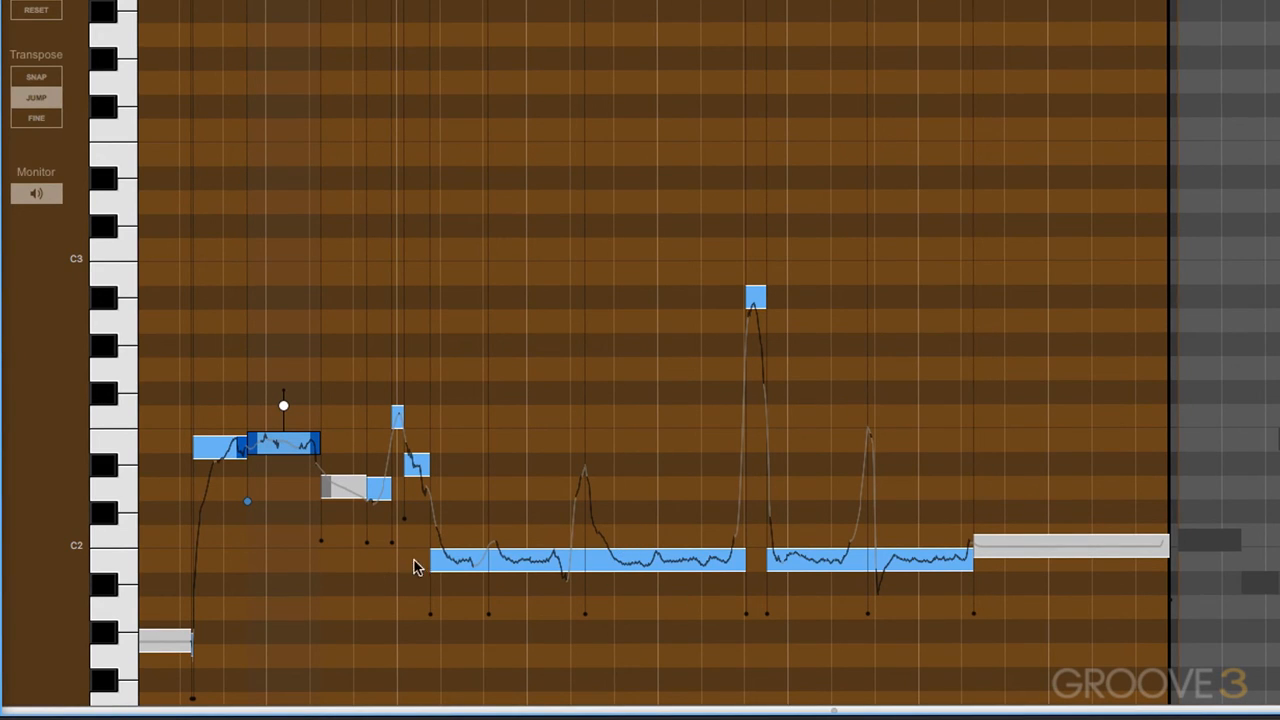
{"action": "mouse_move", "coordinate": [746, 580]}
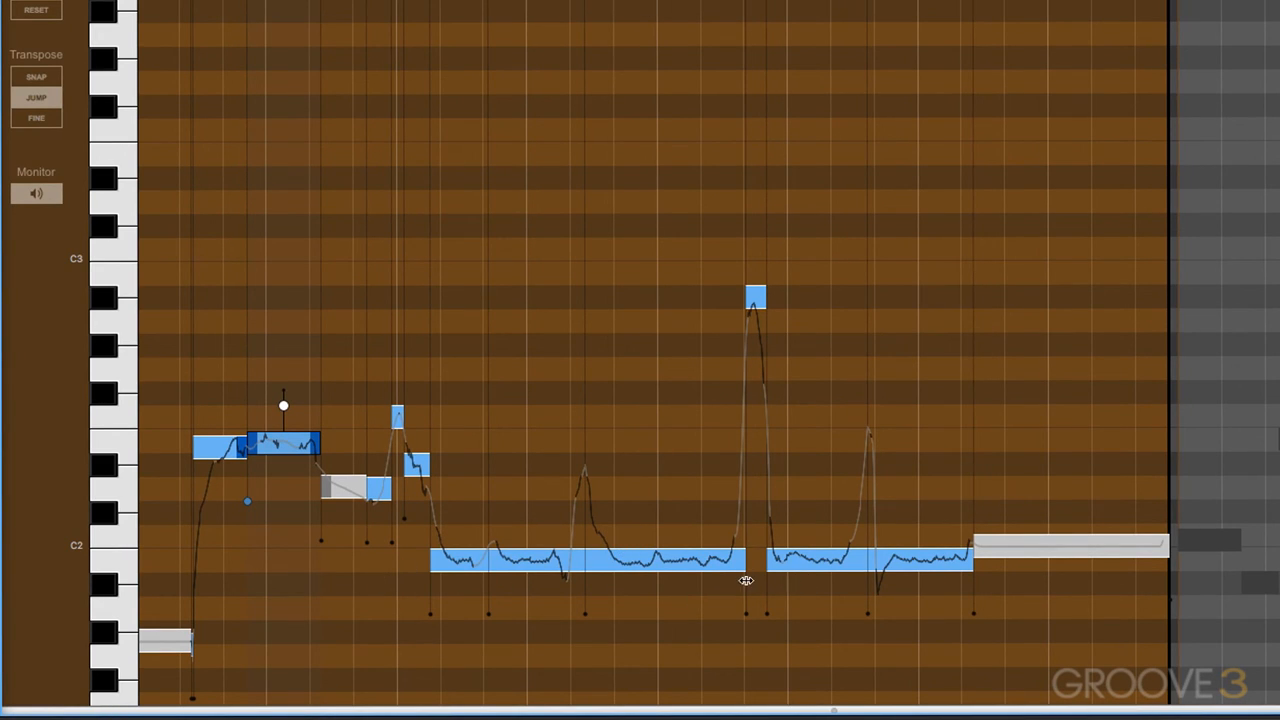
{"action": "mouse_move", "coordinate": [752, 520]}
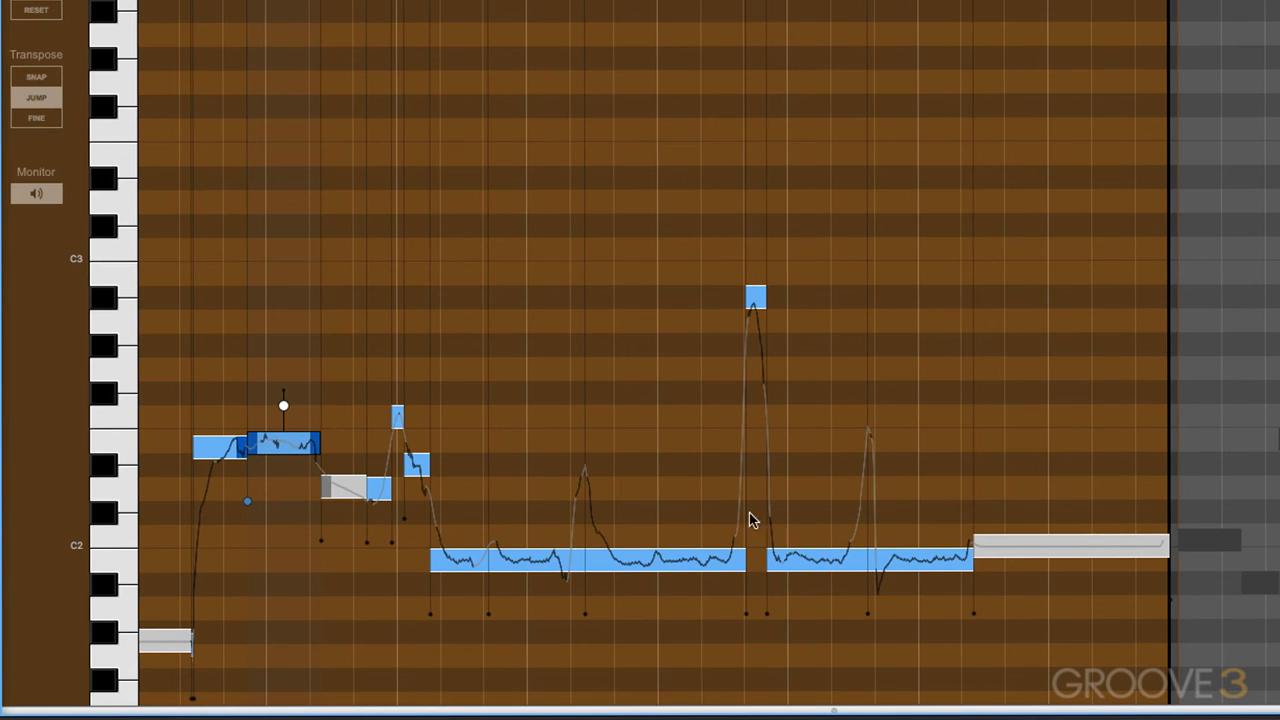
{"action": "mouse_move", "coordinate": [600, 308]}
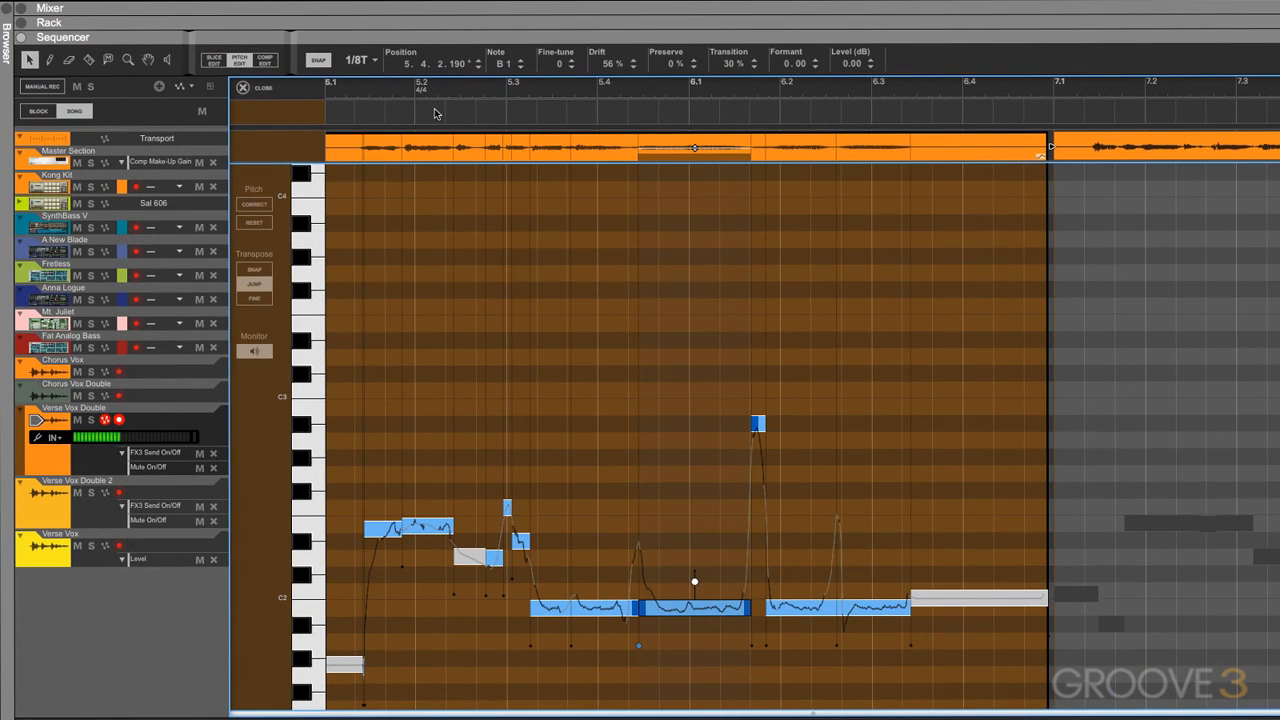
{"action": "mouse_move", "coordinate": [572, 112]}
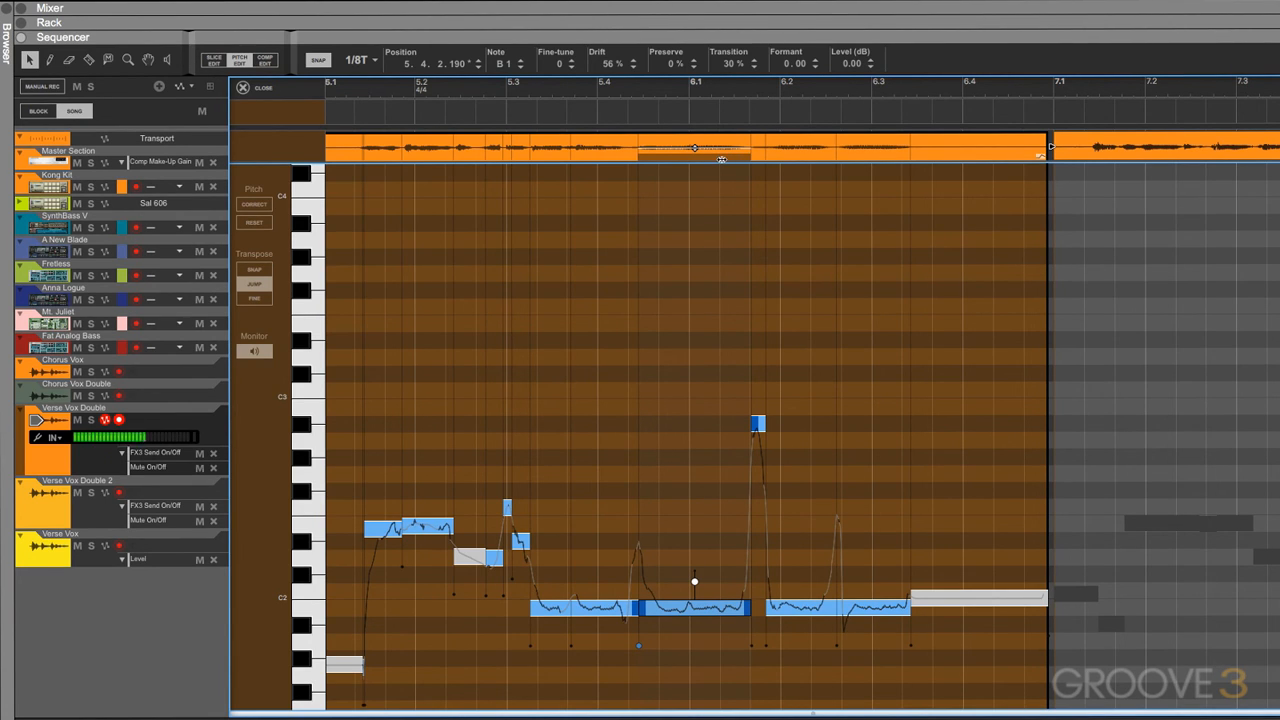
{"action": "left_click", "coordinate": [264, 88]}
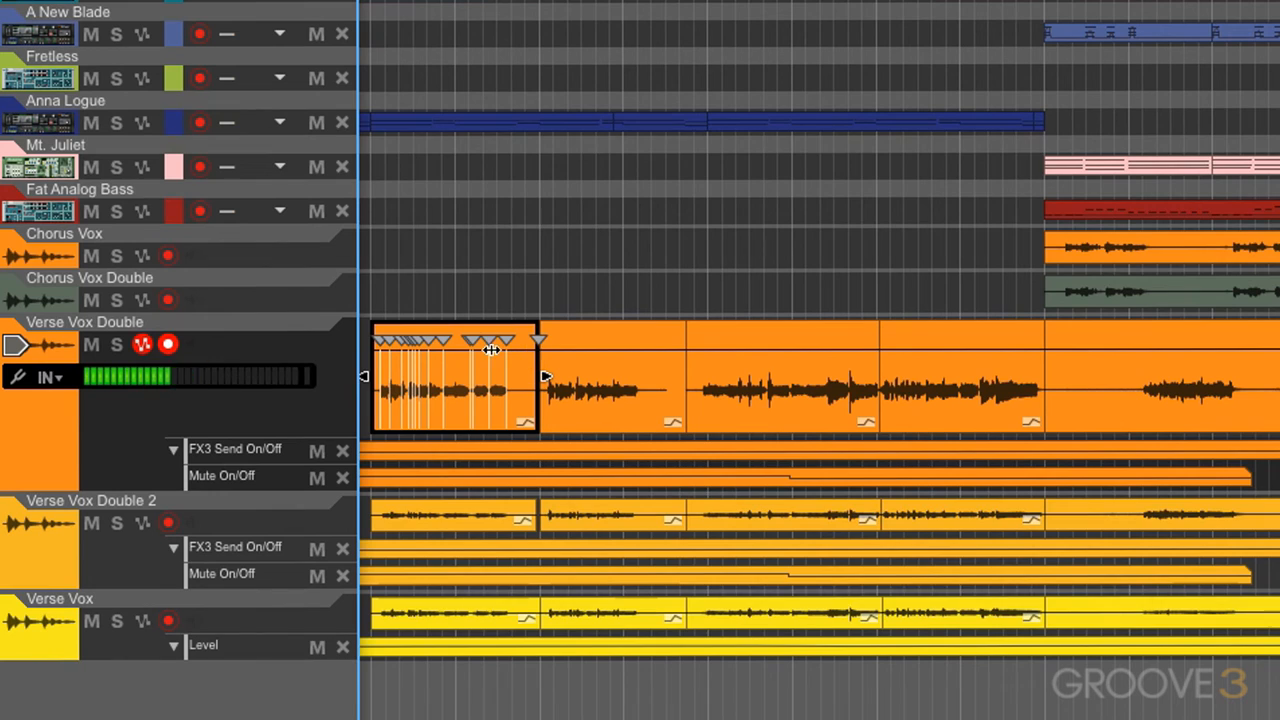
{"action": "mouse_move", "coordinate": [460, 370]}
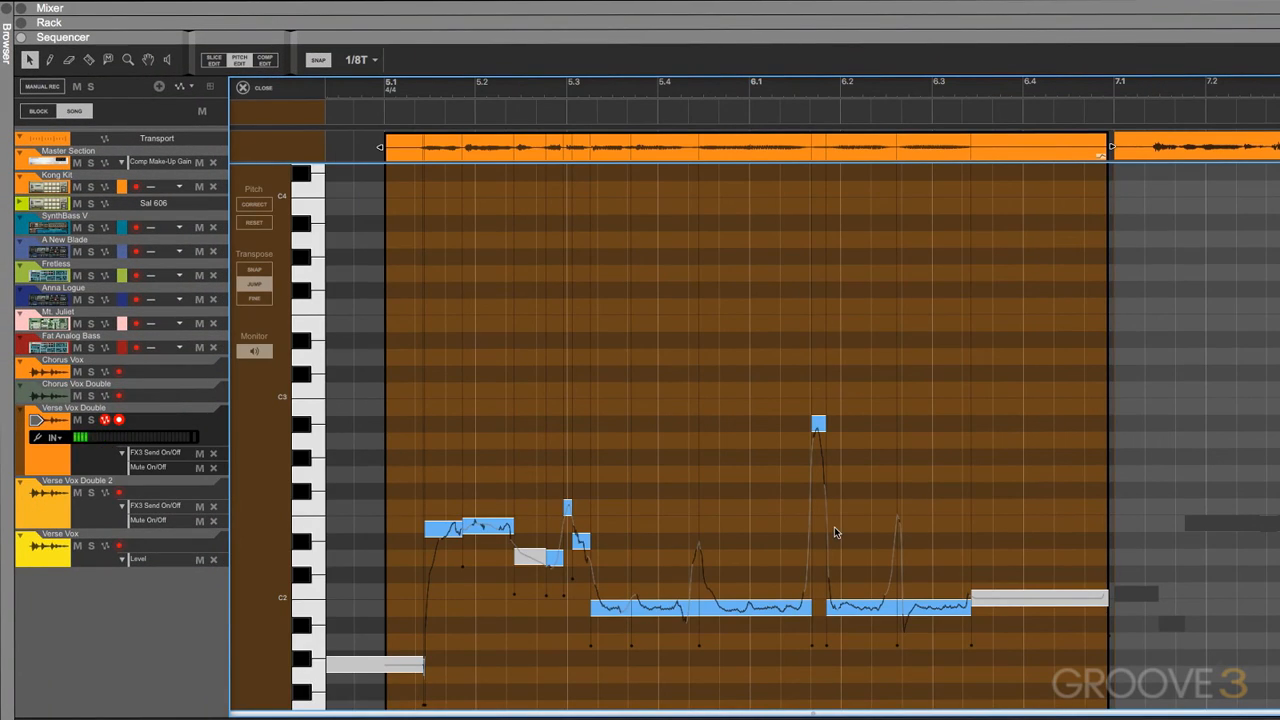
{"action": "mouse_move", "coordinate": [772, 658]}
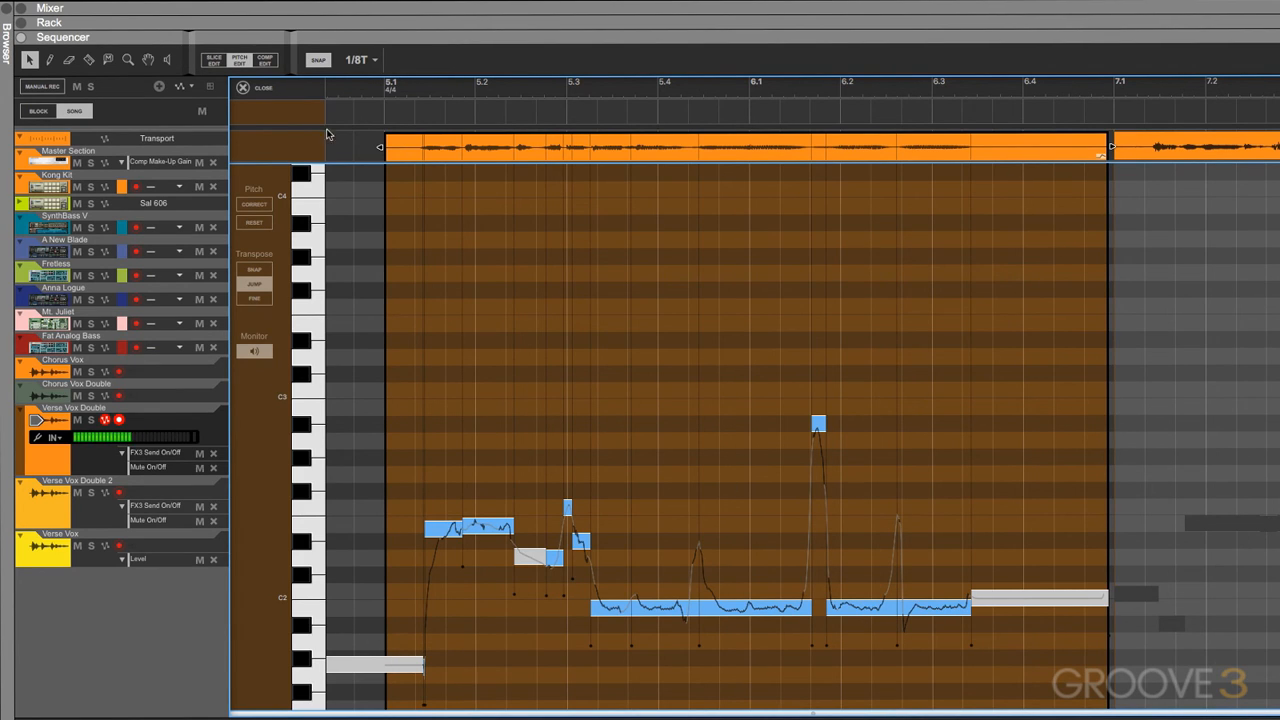
{"action": "mouse_move", "coordinate": [924, 574]}
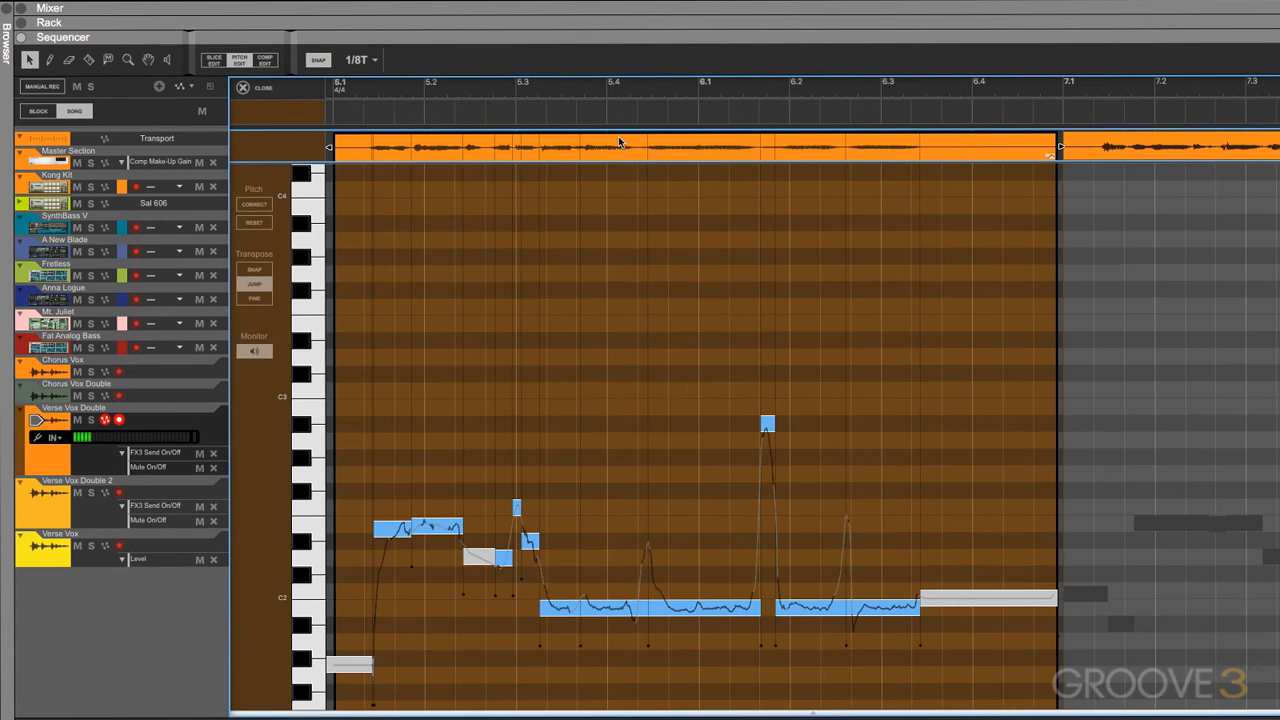
Select every note in the clip and apply Correct from the Pitch panel
{"action": "left_click", "coordinate": [844, 608]}
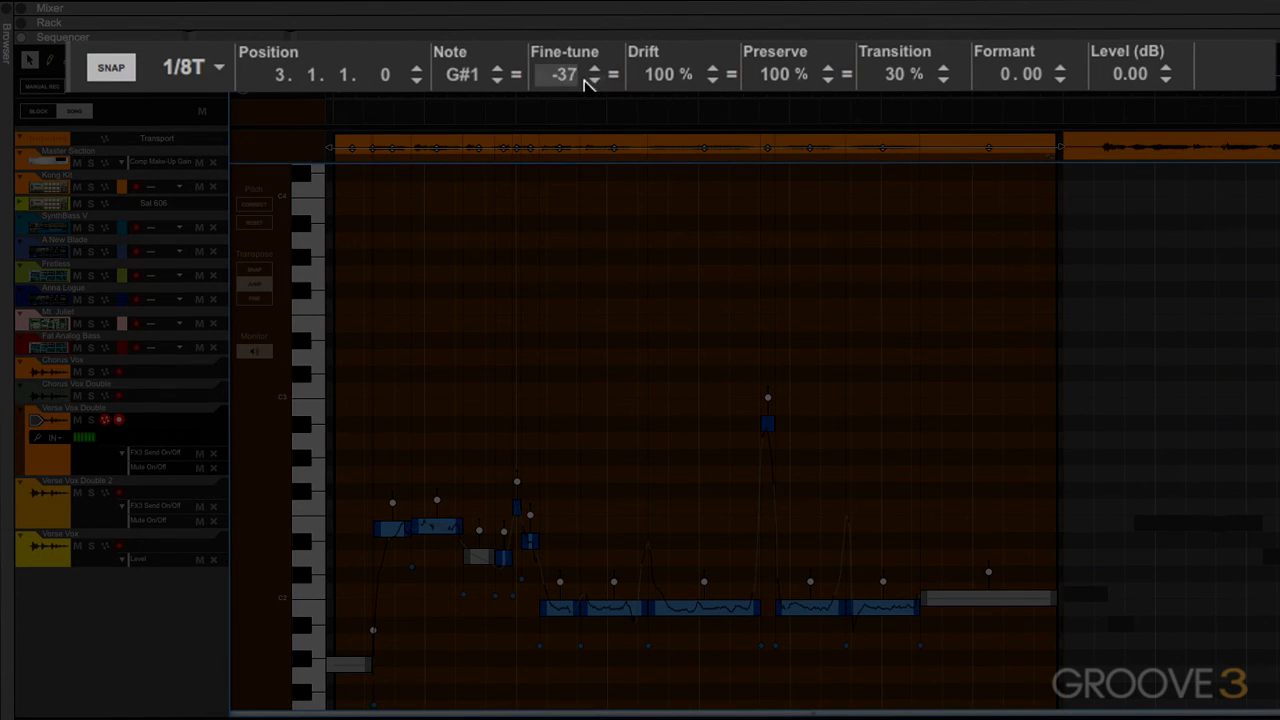
{"action": "mouse_move", "coordinate": [1160, 82]}
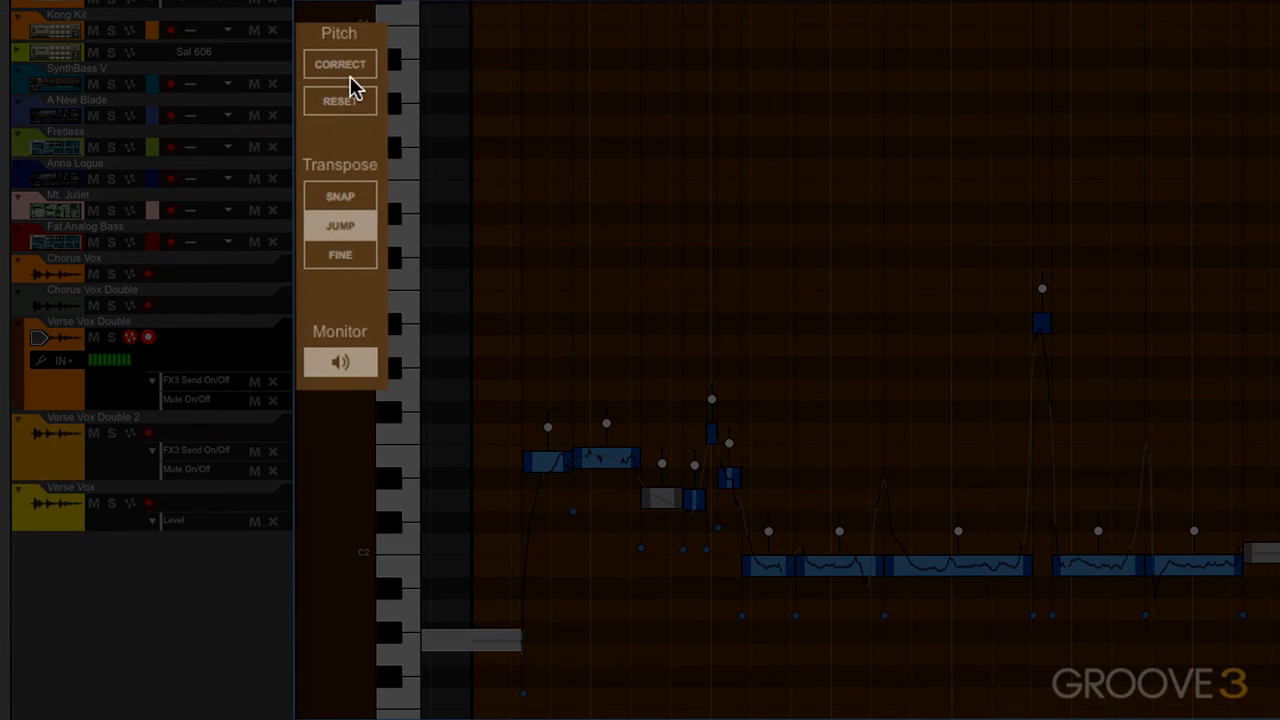
{"action": "left_click", "coordinate": [340, 64]}
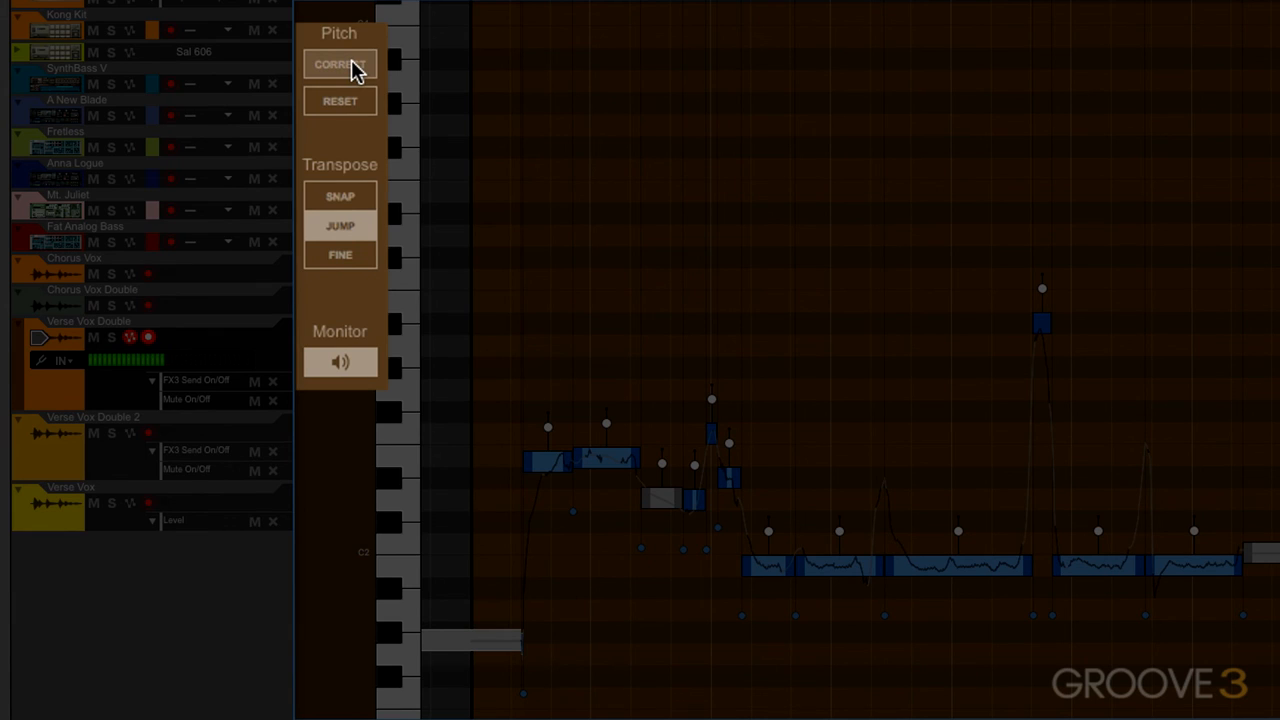